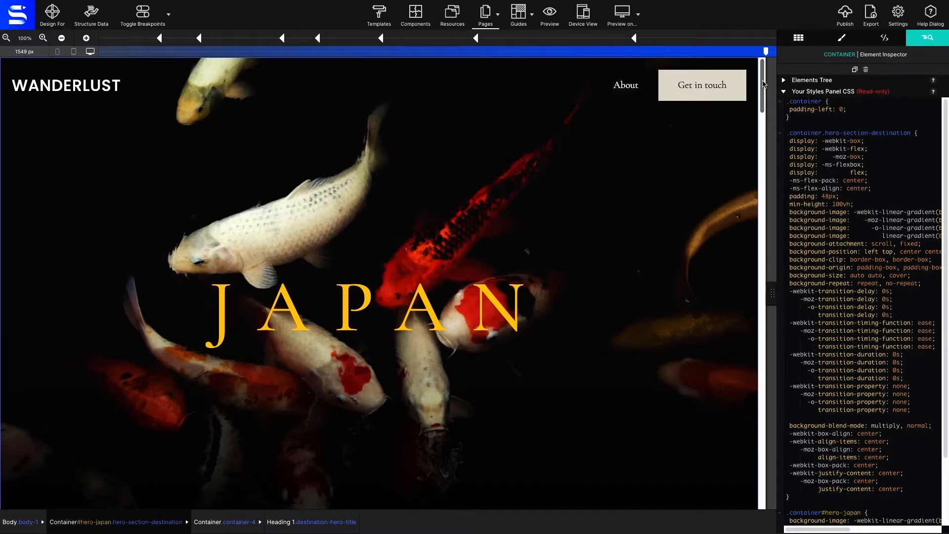
Step: Select the Lorem ipsum paragraph under TRADITION to show its CSS in the Element Inspector
scroll("down", 3)
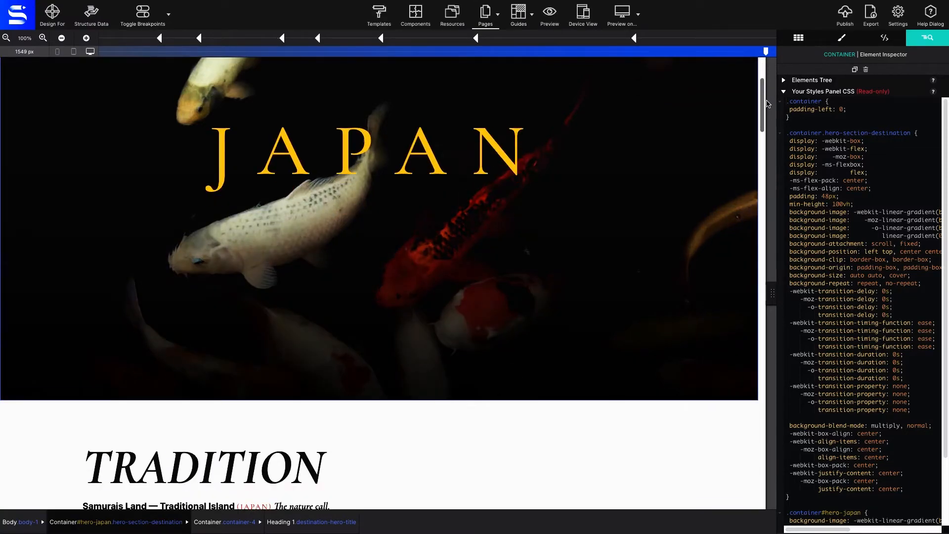
scroll("down", 3)
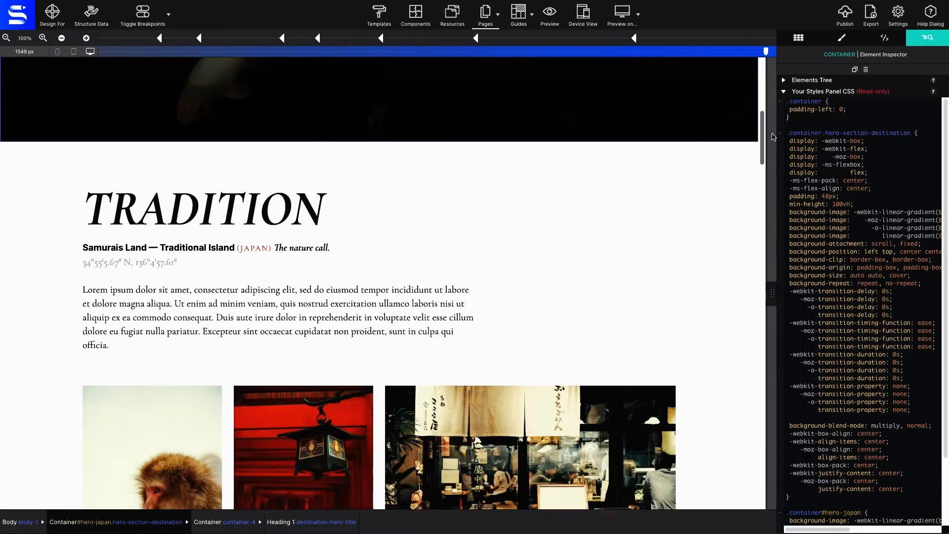
scroll("down", 3)
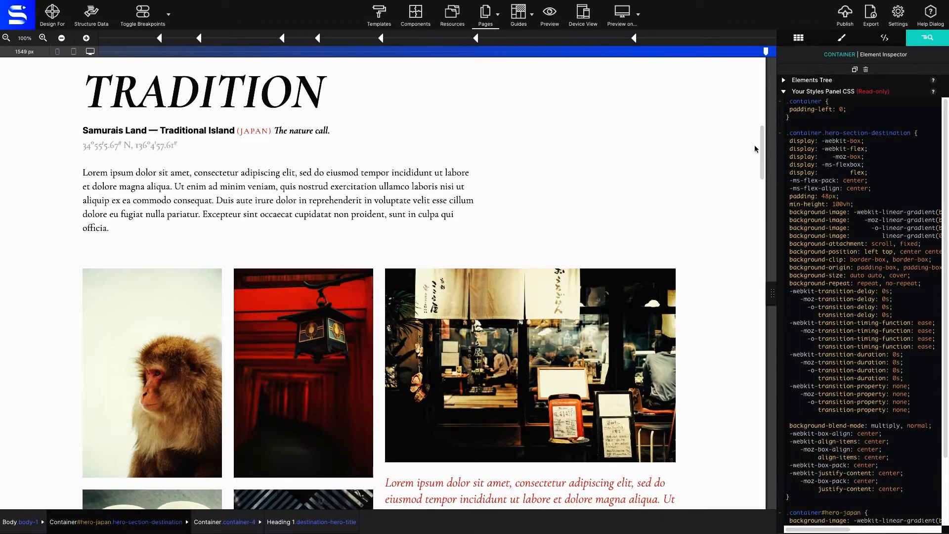
left_click(206, 130)
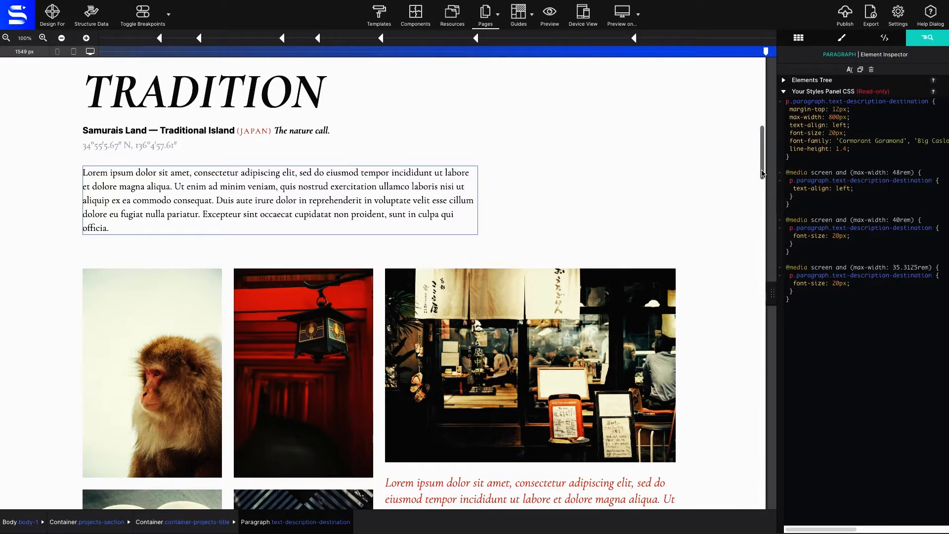
Step: Select the red italic quote paragraph beside the photos to show its paragraph-title-text CSS
scroll("down", 3)
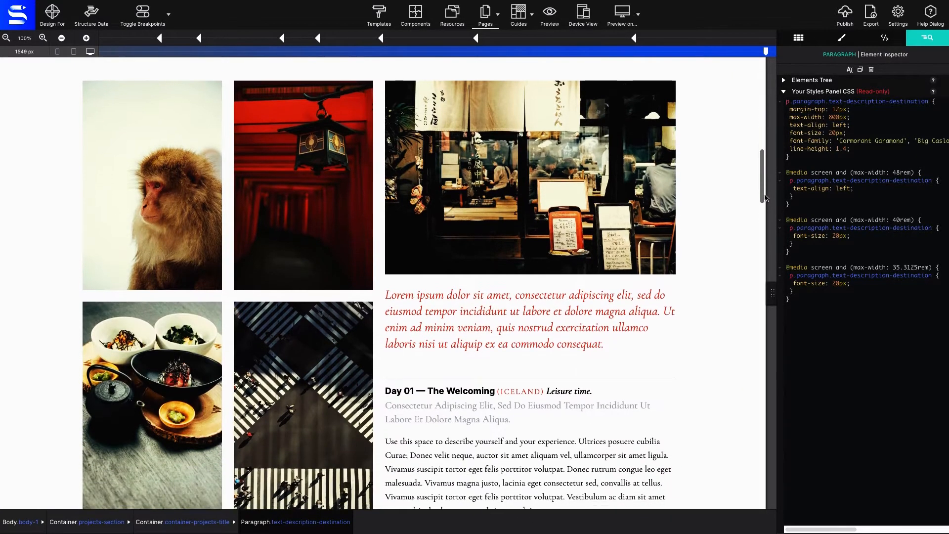
scroll("down", 3)
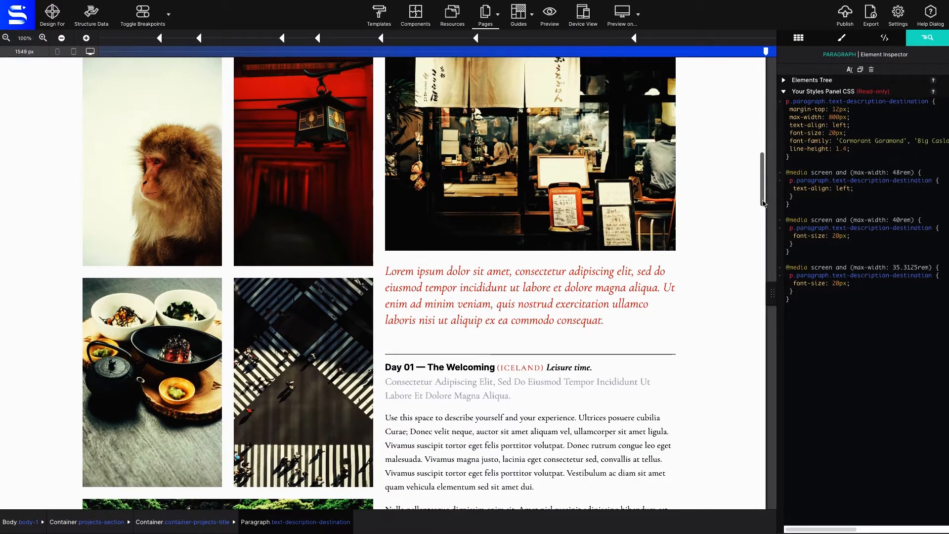
left_click(522, 297)
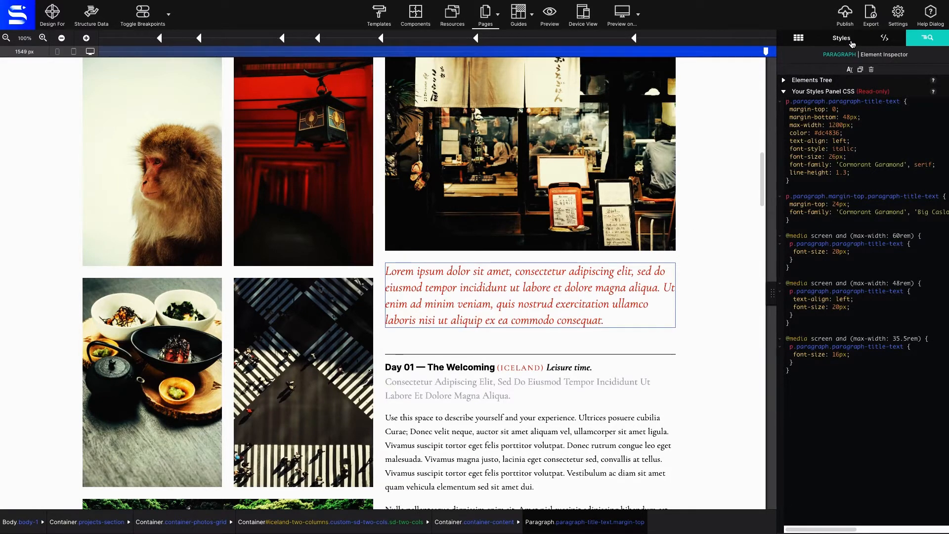
Step: Show Selectors & Styles for the paragraph and expand the Apply Styles dropdown
left_click(841, 37)
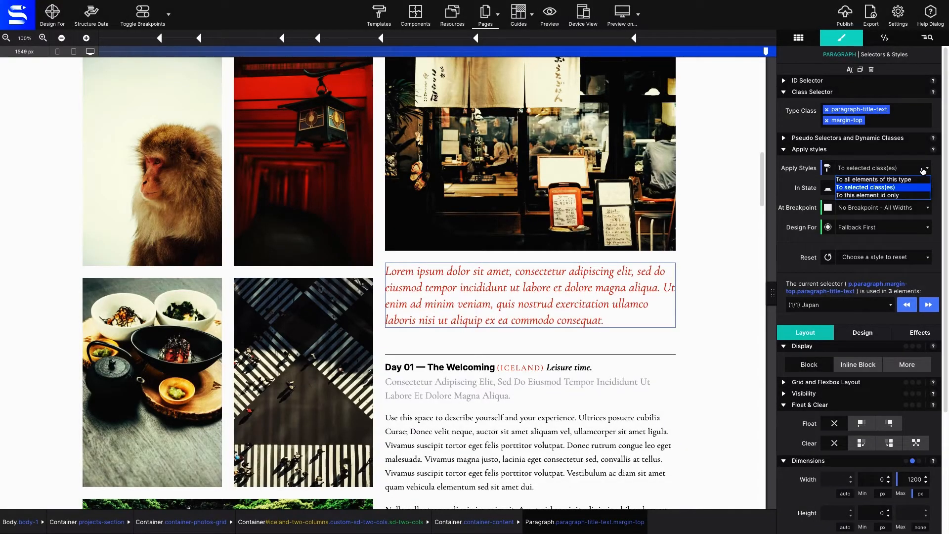
left_click(882, 187)
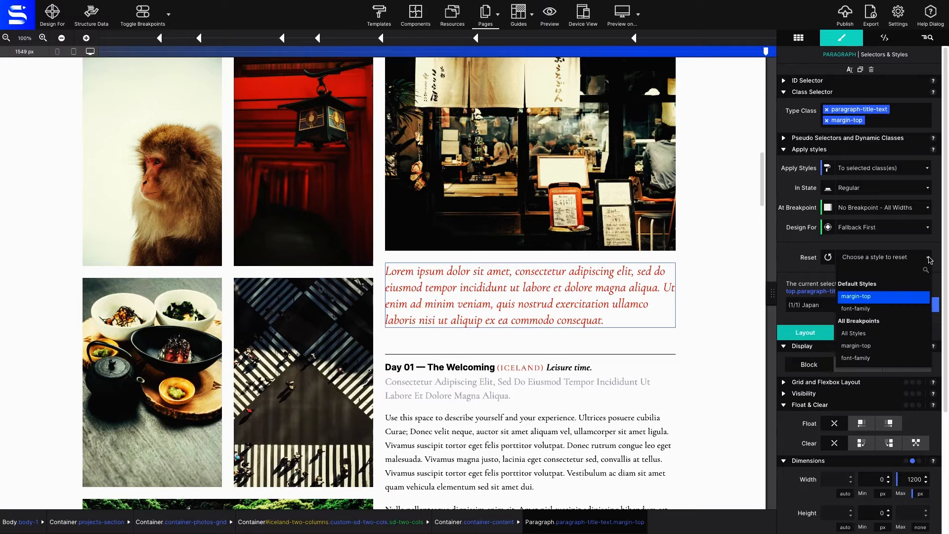
mouse_move(855, 308)
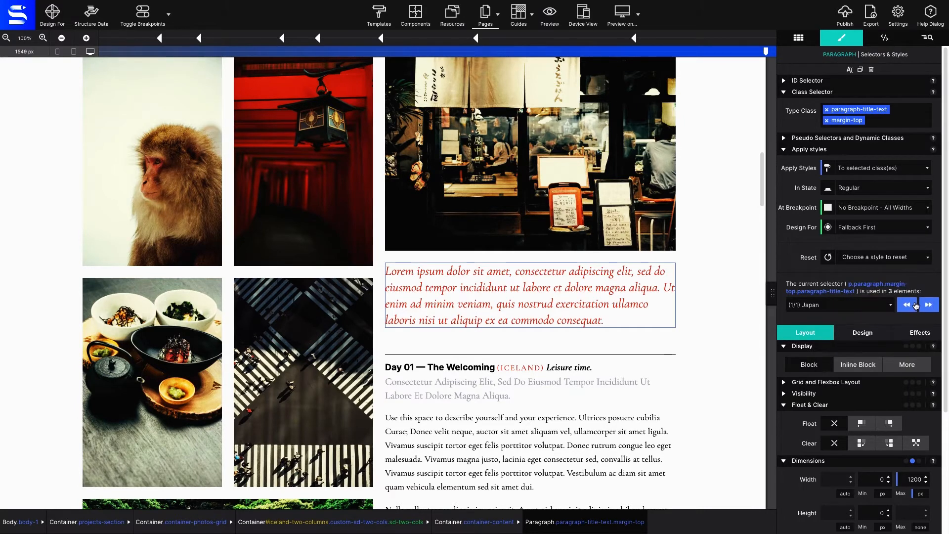
Step: Reset the quote paragraph's margin-top and font-family styles from the Reset dropdown
left_click(883, 257)
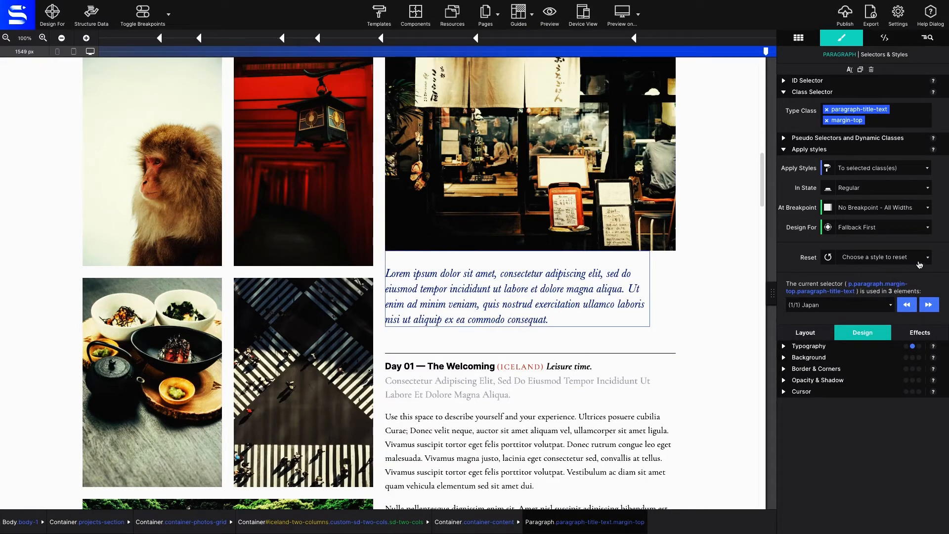
left_click(892, 257)
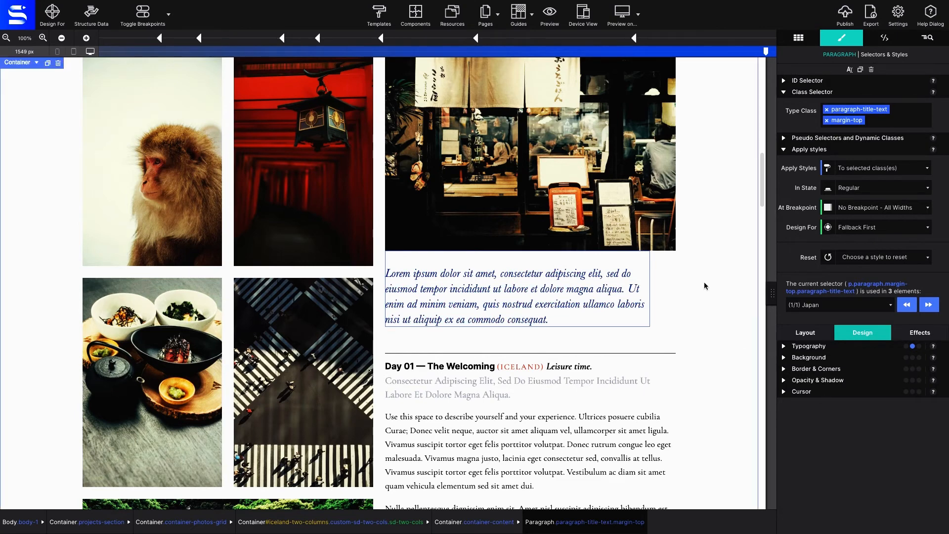
left_click(615, 290)
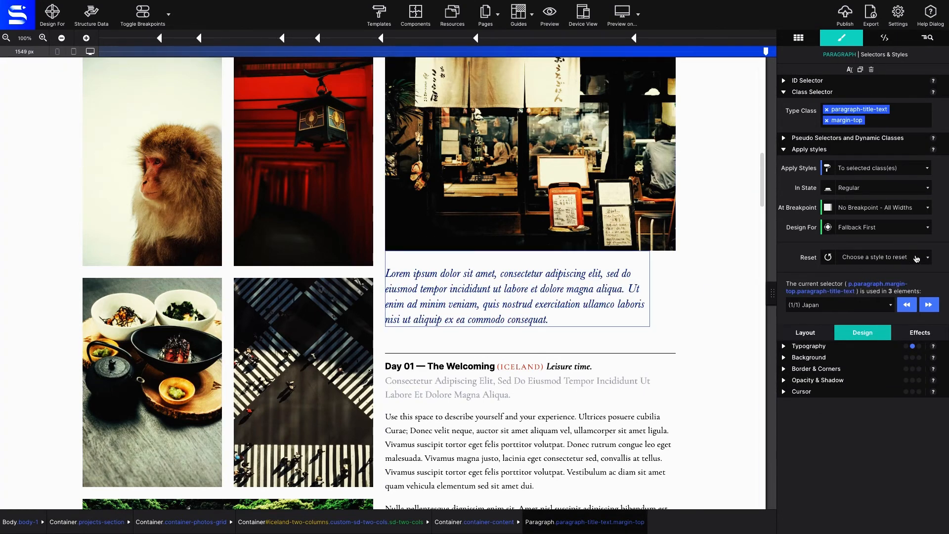
Step: Reset the paragraph's color style via the Reset dropdown search 'col' so it turns red again
left_click(881, 257)
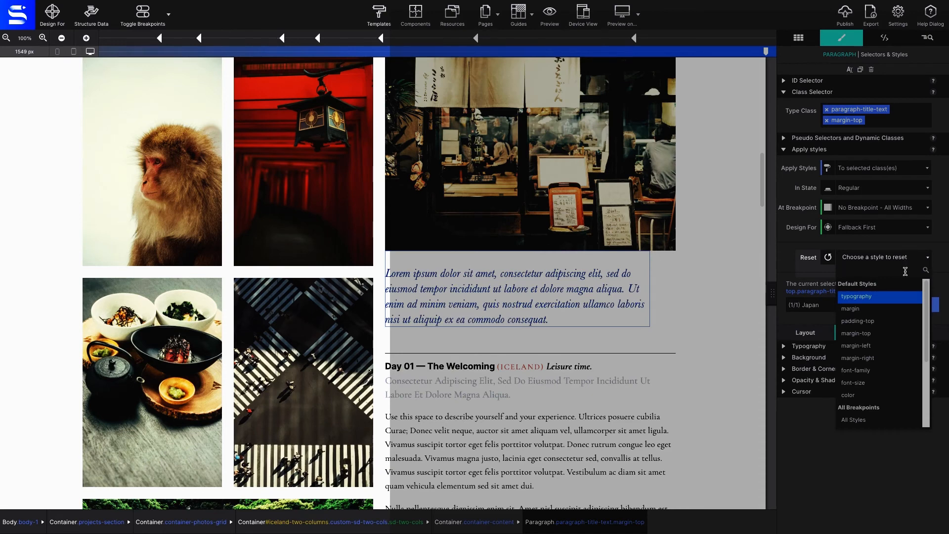
type("col")
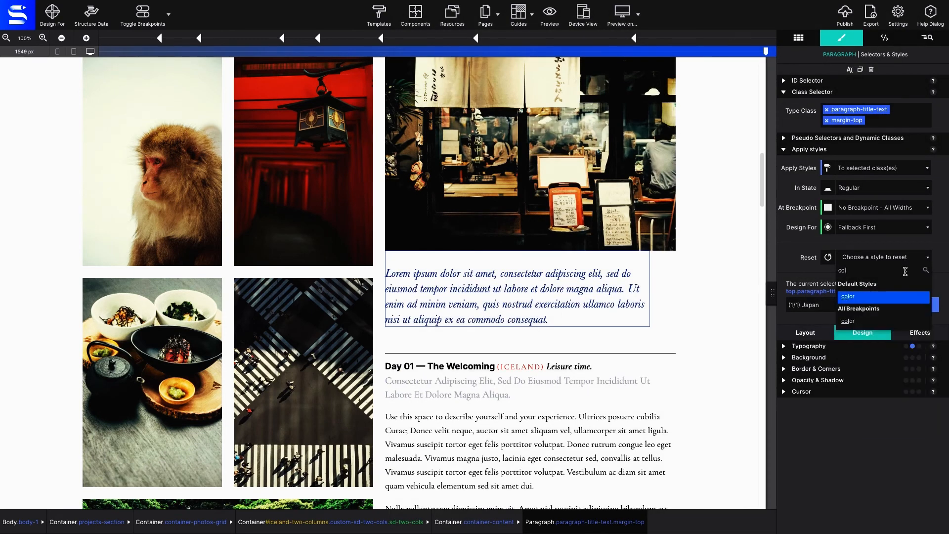
left_click(848, 296)
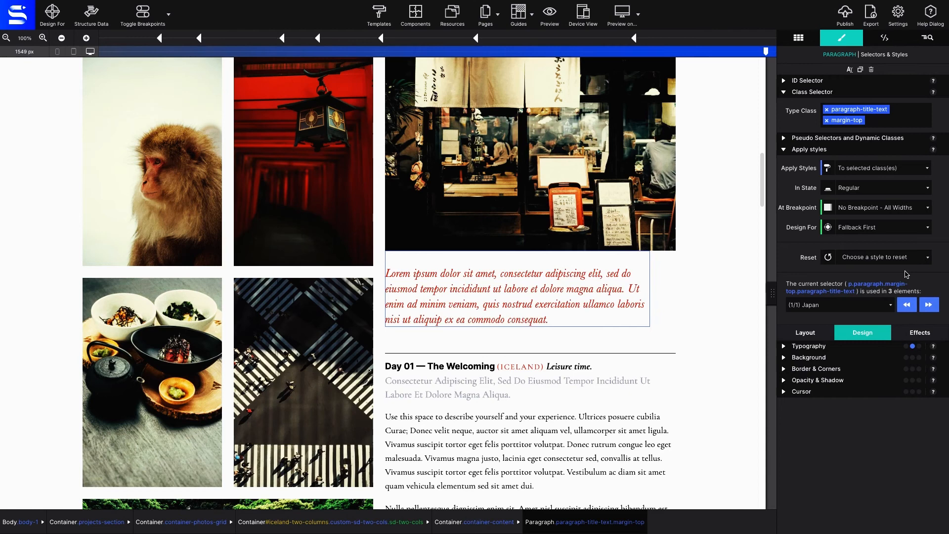